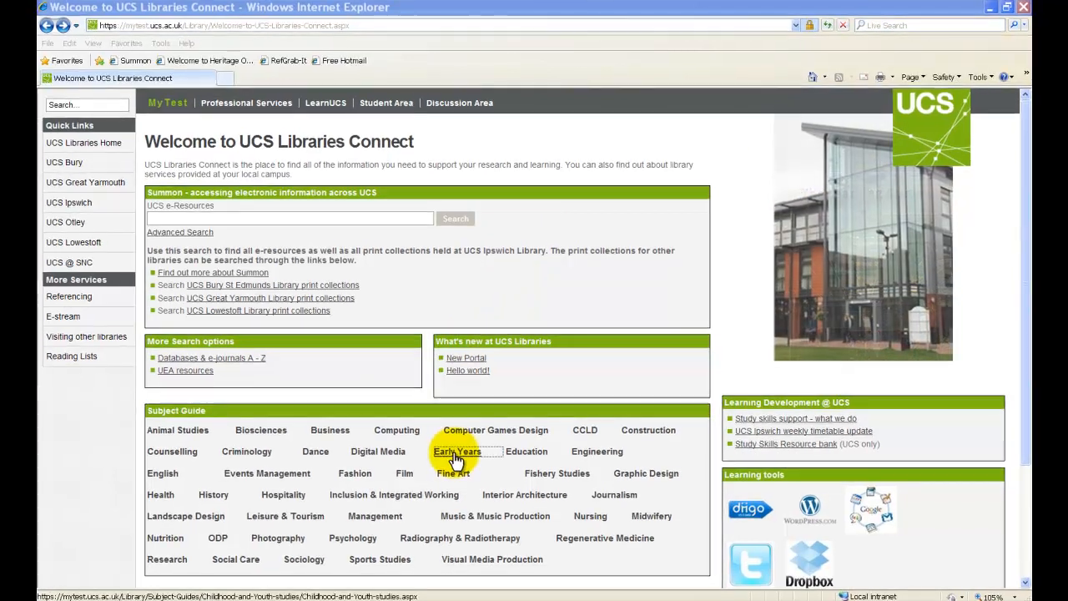
# - Open the Early Years subject guide from the Subject Guide list
pyautogui.click(454, 451)
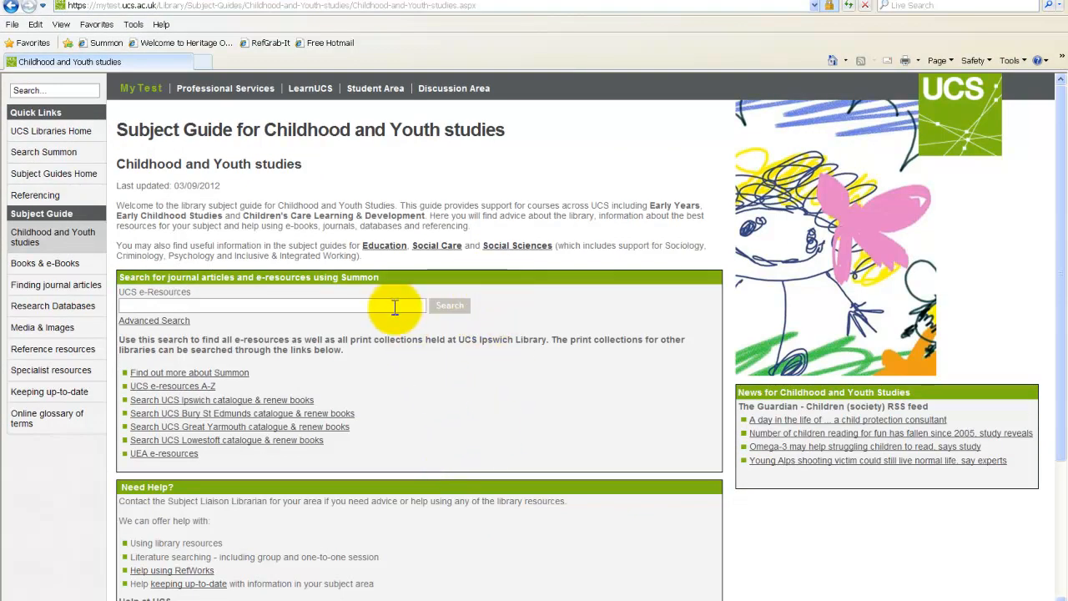
# - Run a Summon search for 'childhood nutrition' from the guide's search box
pyautogui.click(251, 305)
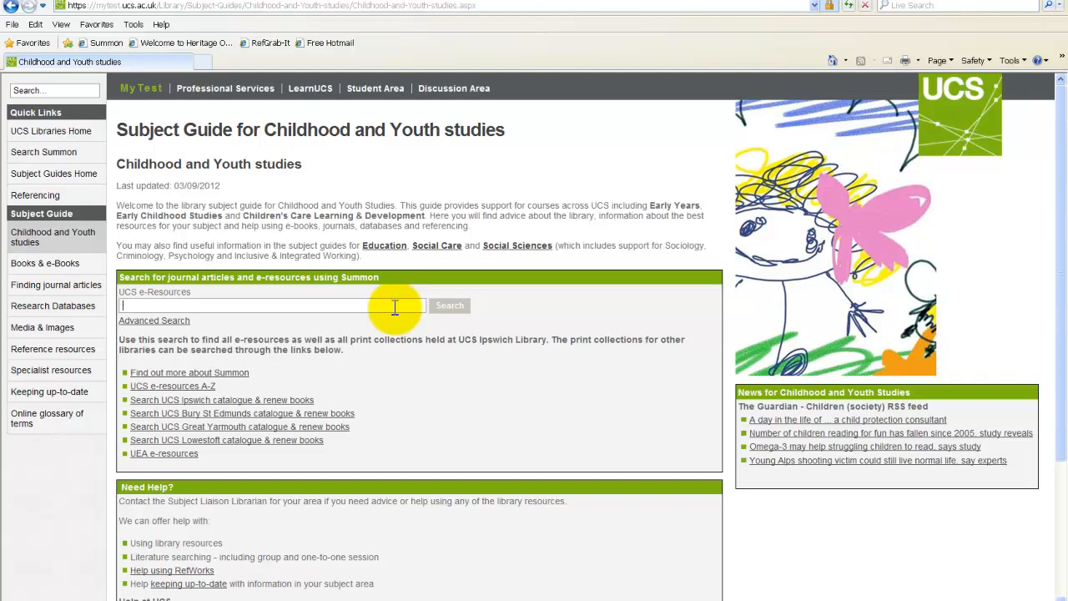
pyautogui.write('childhood')
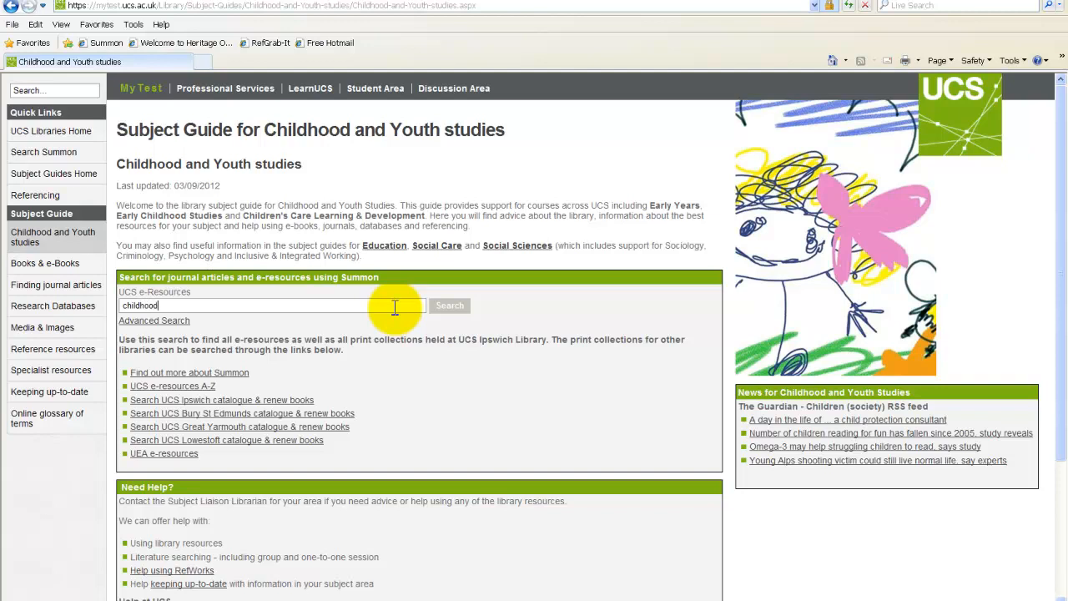
pyautogui.write('nutrition')
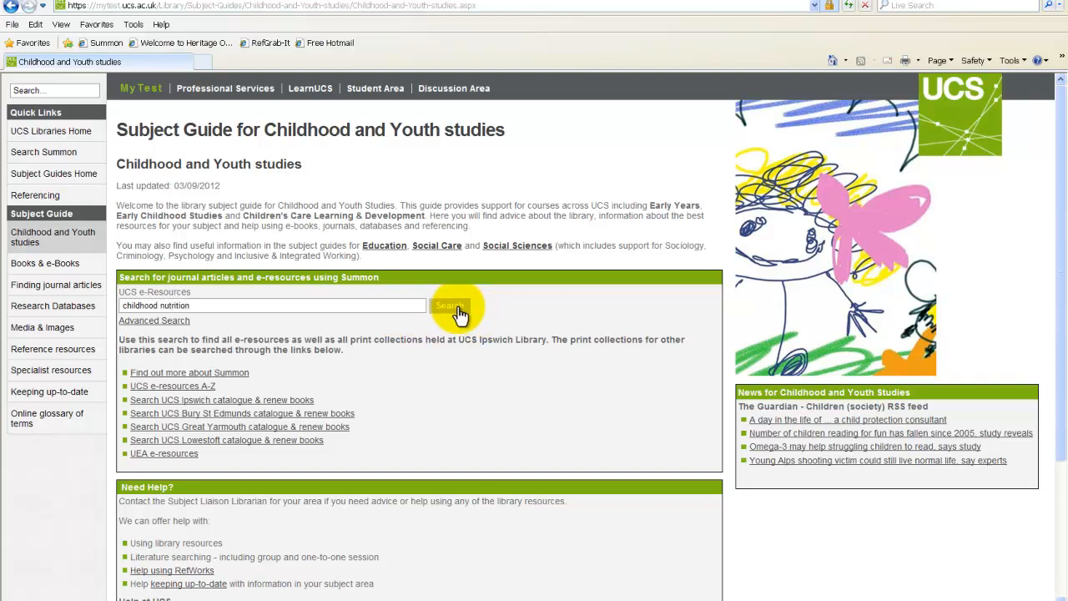
pyautogui.click(444, 305)
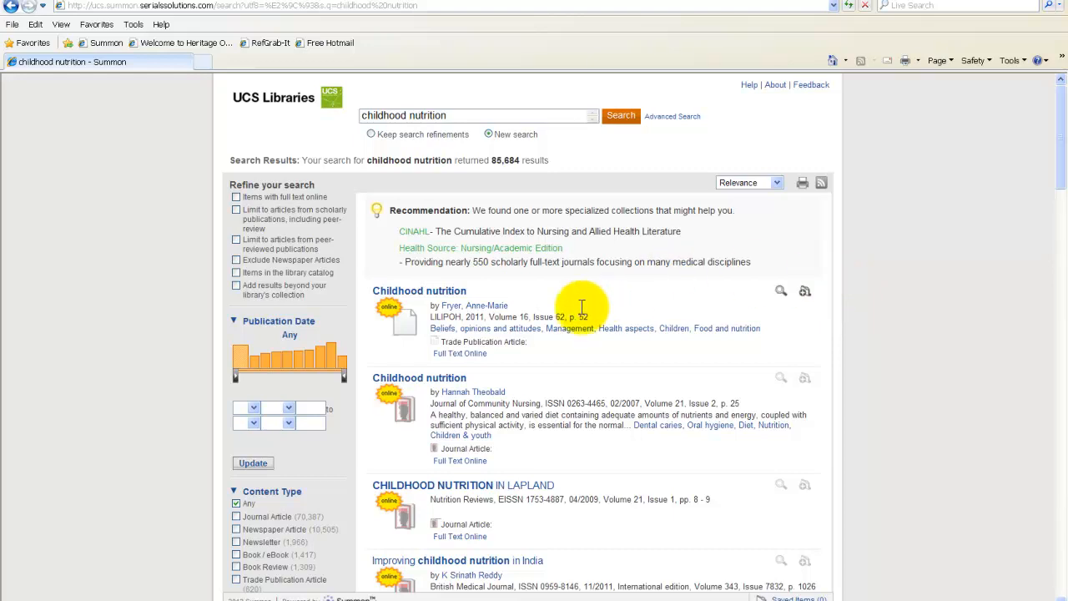
pyautogui.moveTo(426, 380)
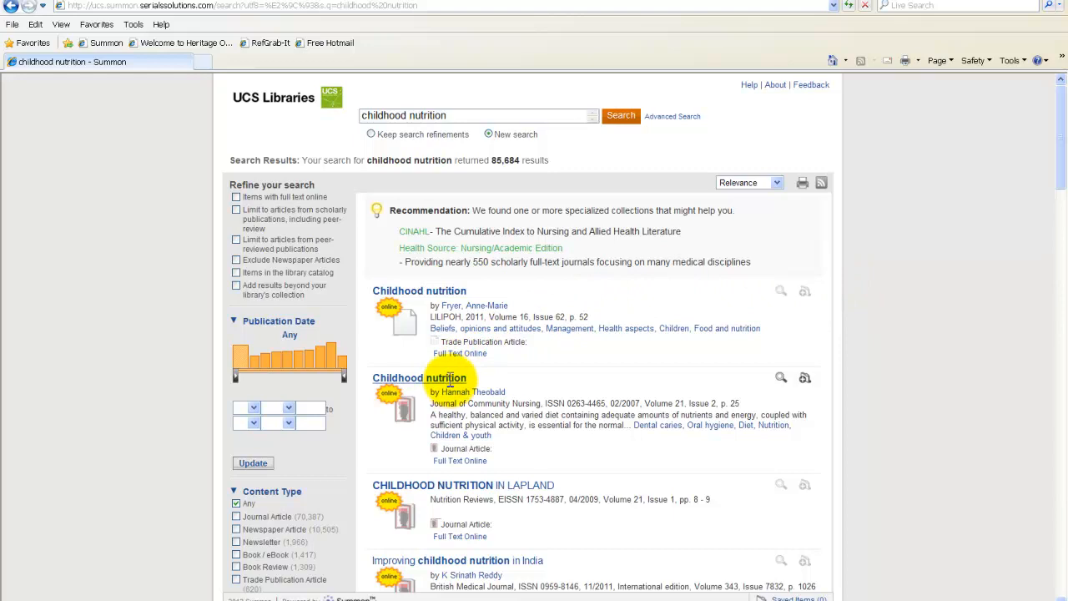
# - Open the second 'Childhood nutrition' result, from the Journal of Community Nursing
pyautogui.click(421, 377)
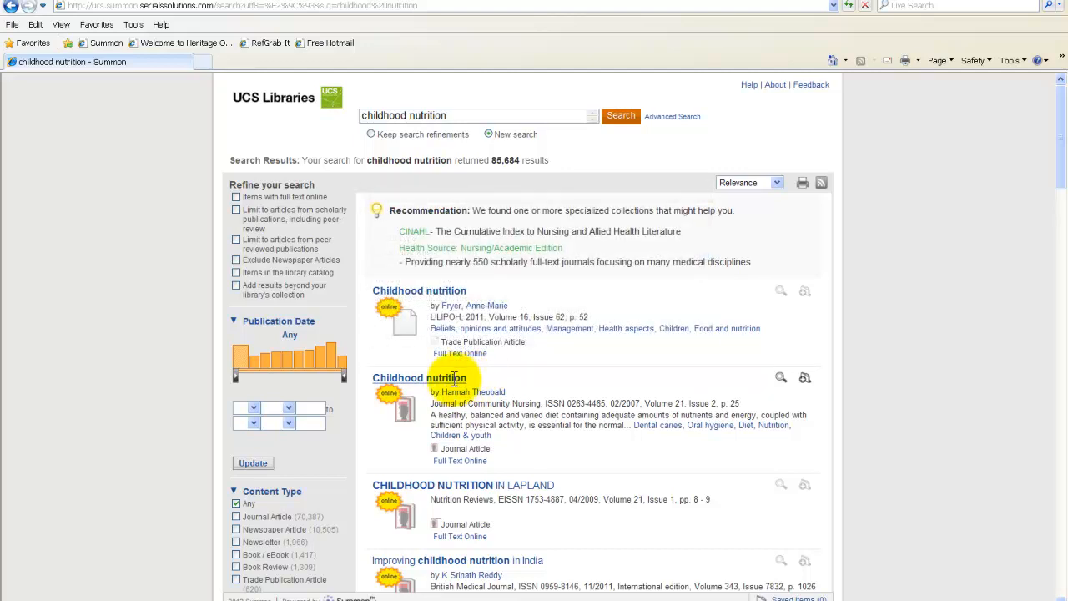
pyautogui.click(419, 377)
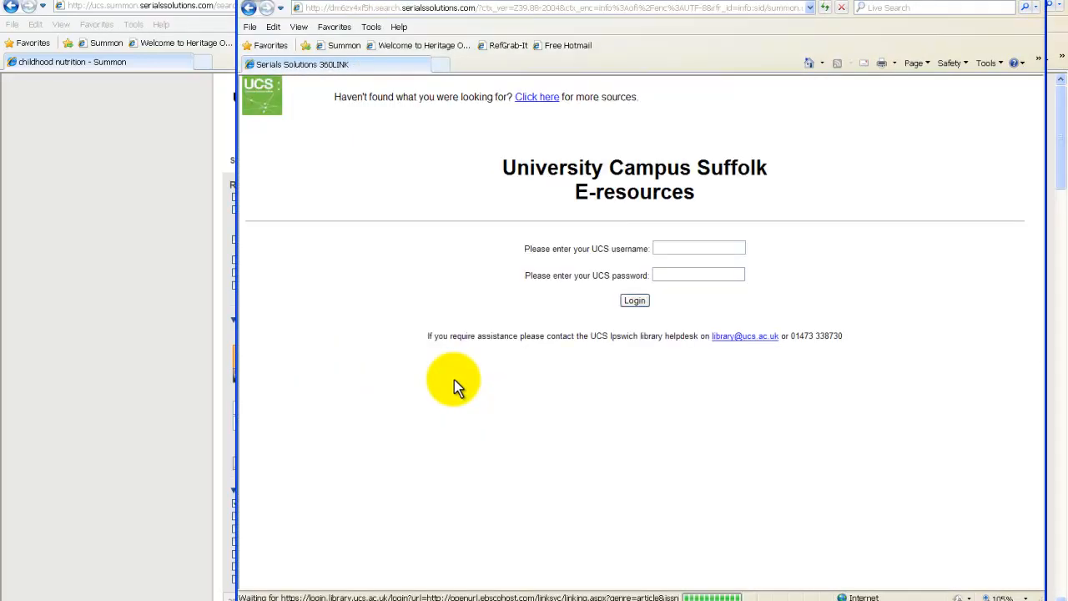
# - Log in to UCS e-resources with username s0001 and password
pyautogui.click(681, 247)
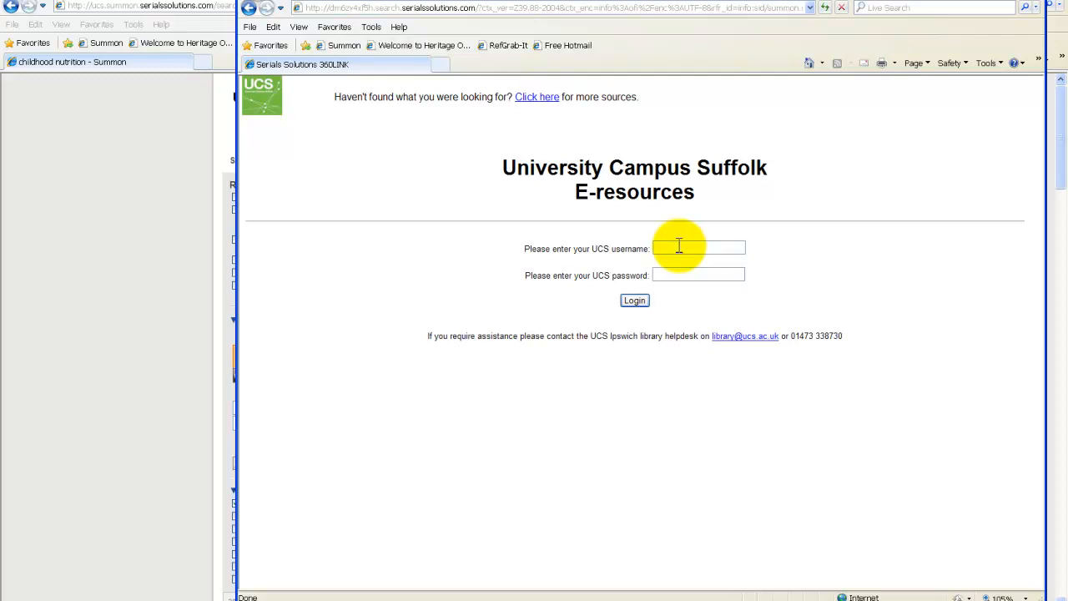
pyautogui.write('s000111')
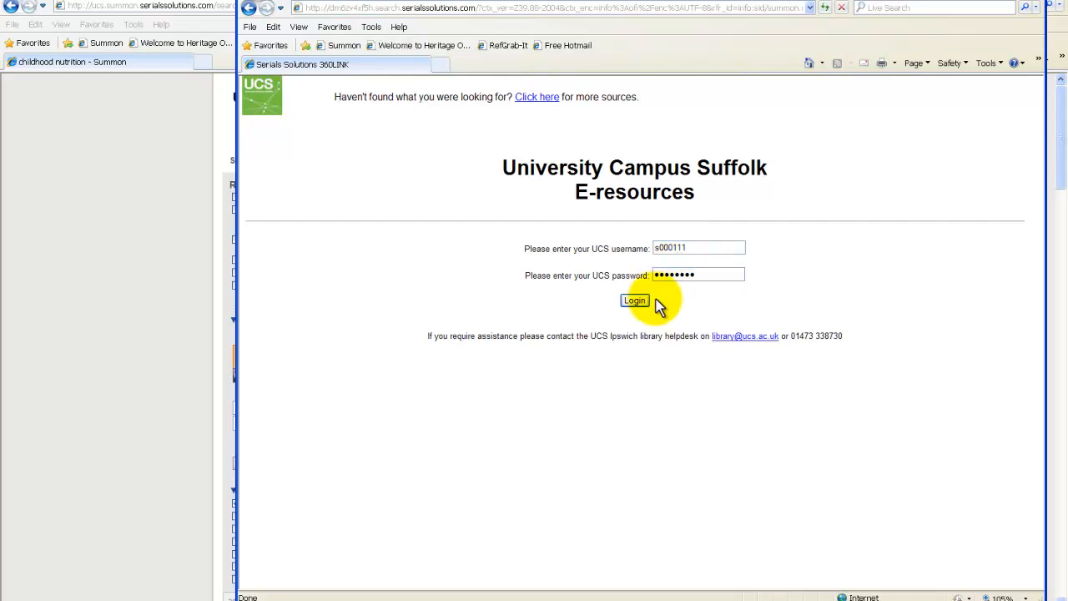
pyautogui.click(635, 301)
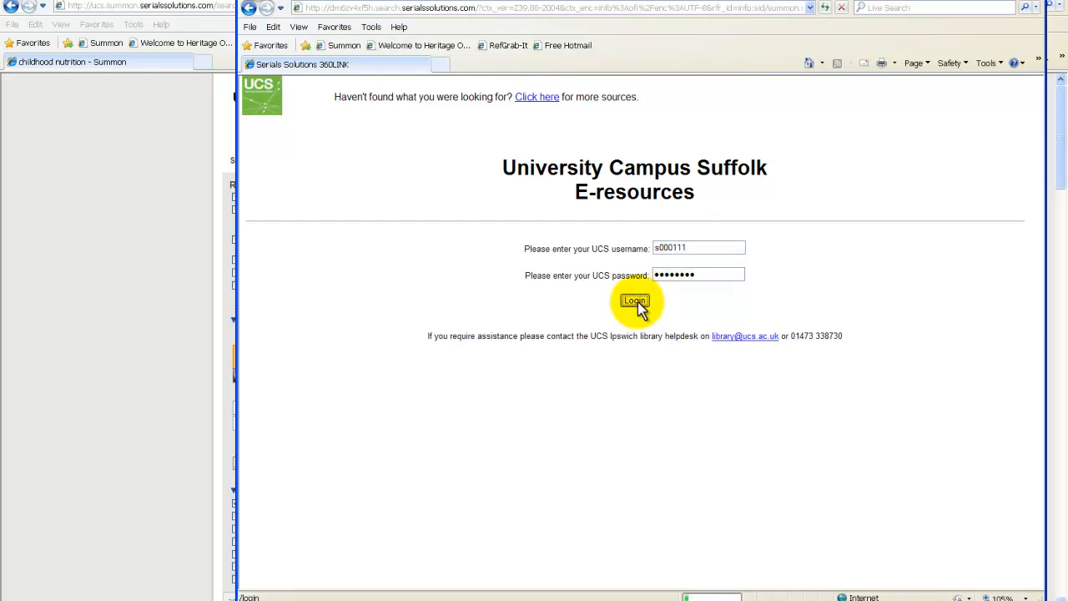
pyautogui.click(635, 300)
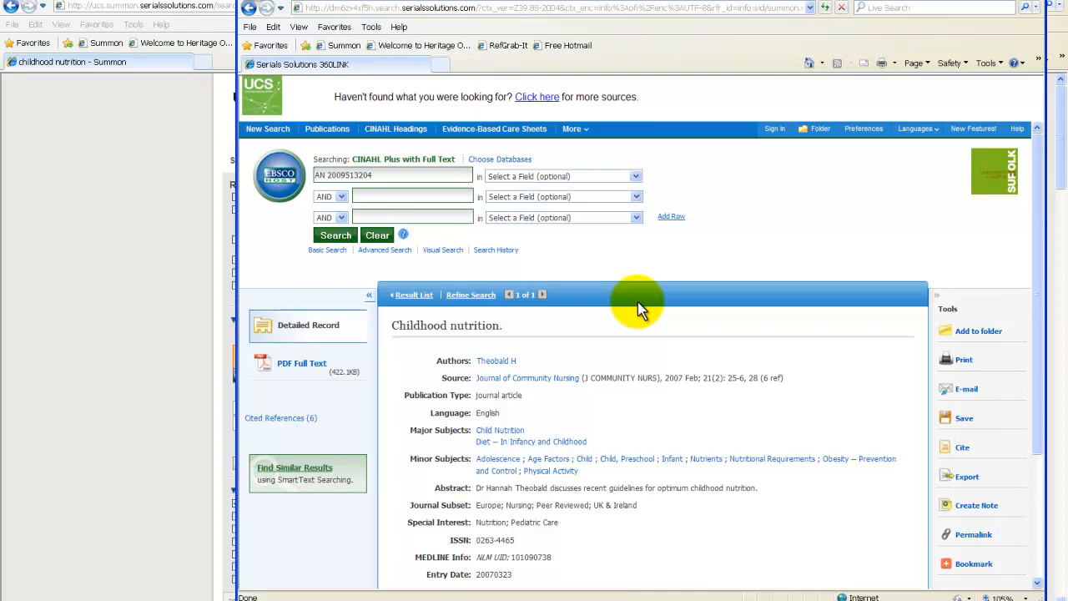
pyautogui.moveTo(301, 384)
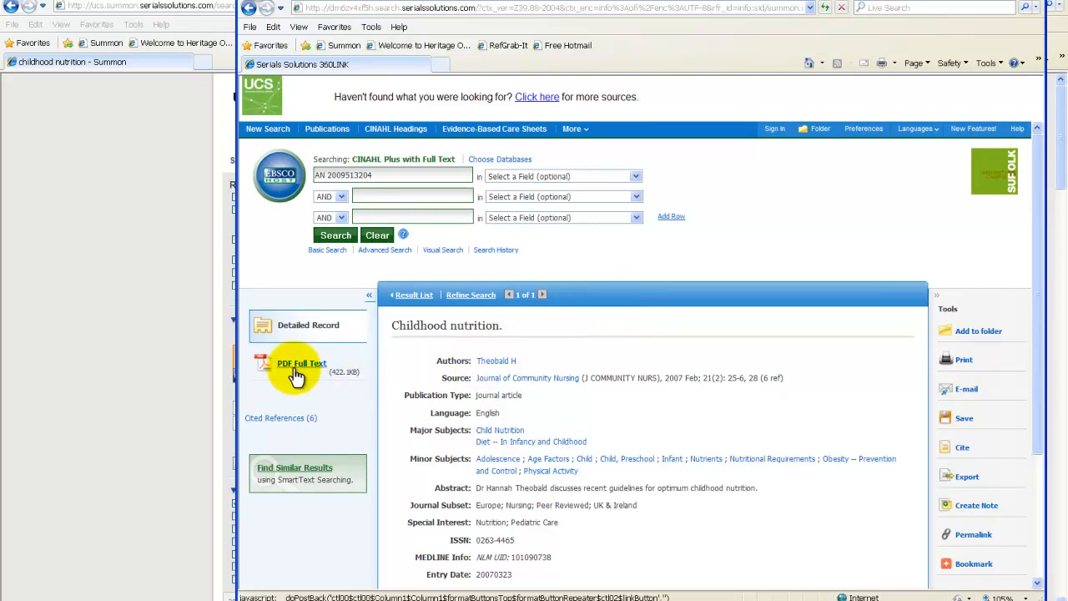
# - Open the PDF Full Text of the Childhood nutrition article
pyautogui.click(297, 364)
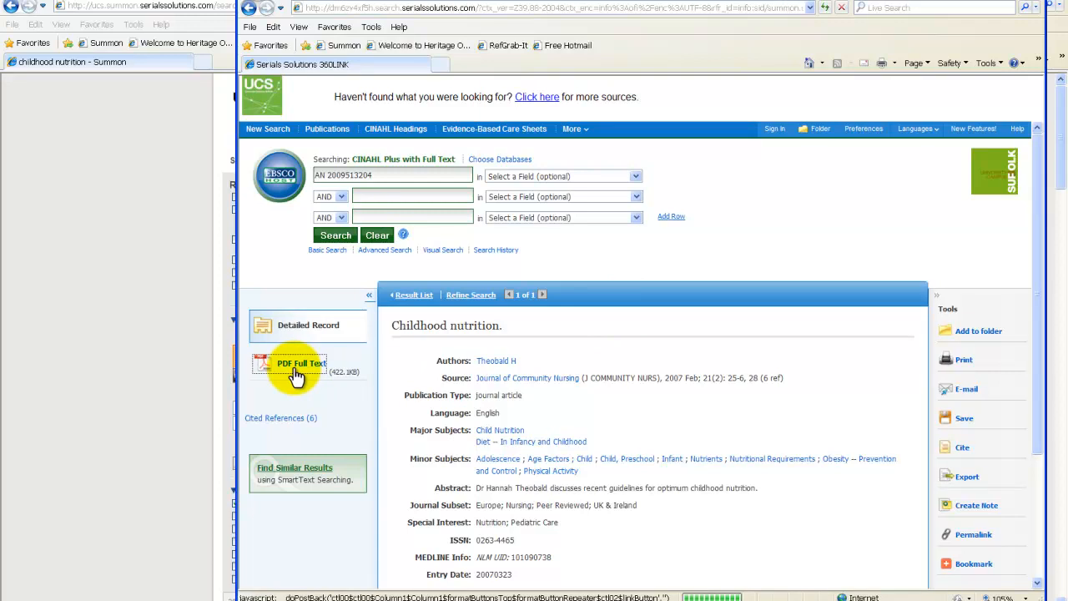
pyautogui.click(299, 364)
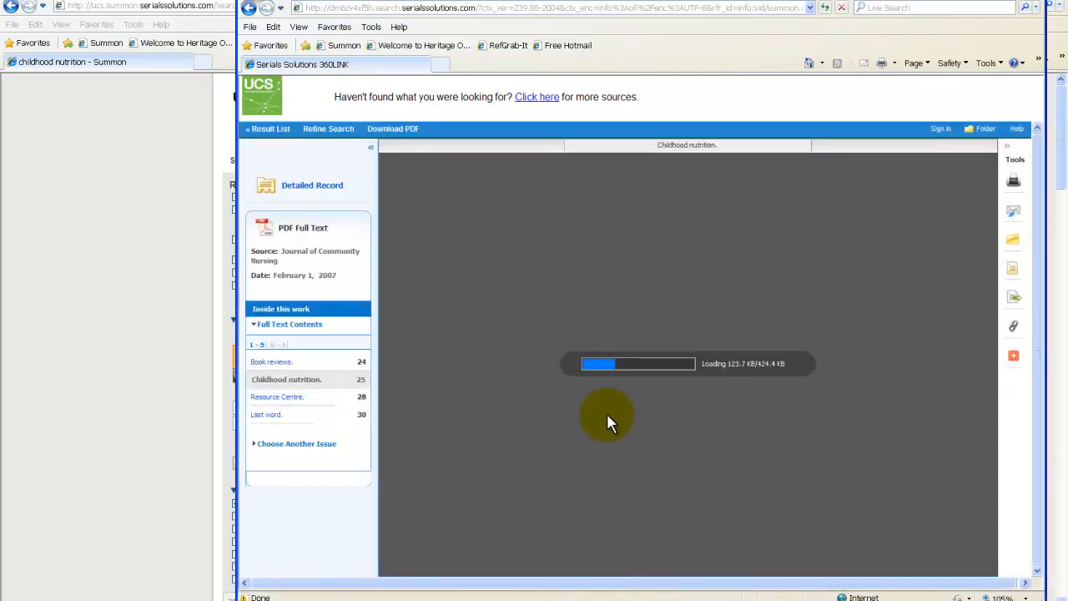